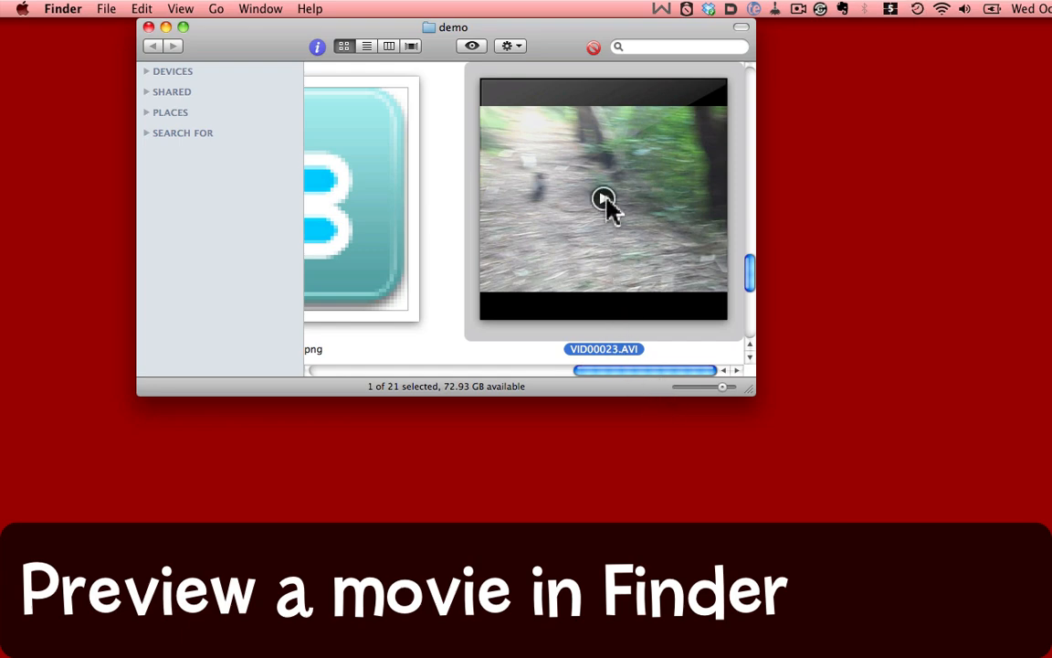
Preview the VID00023.AVI dog clip directly inside the Finder window
{"action": "left_click", "coordinate": [603, 197]}
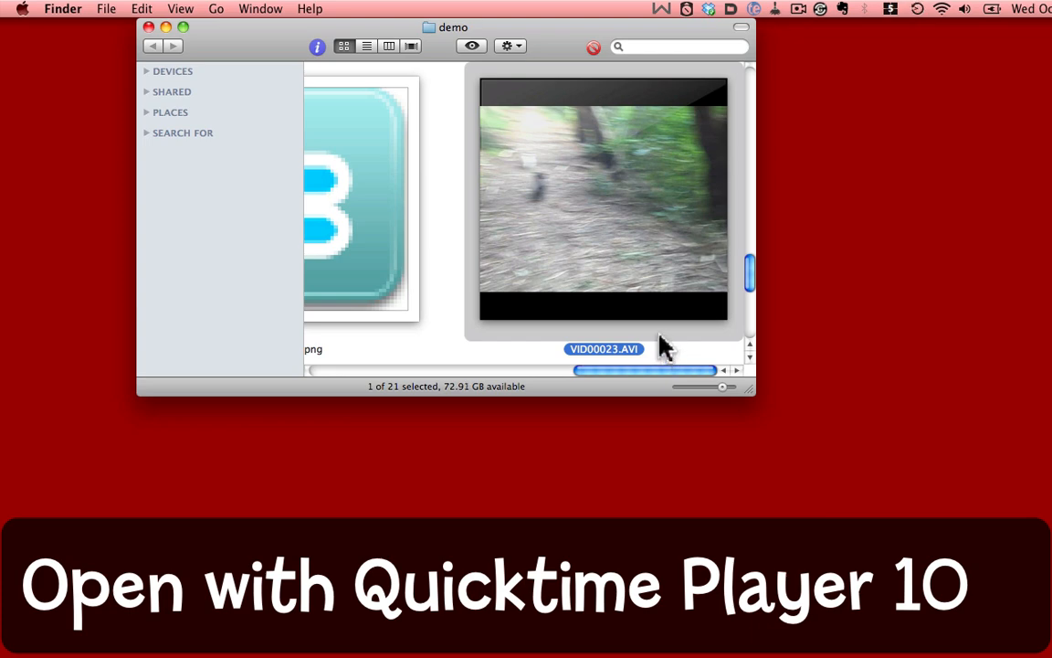
Launch VID00023.AVI in QuickTime Player via Open With and centre its window on screen
{"action": "left_click", "coordinate": [508, 47]}
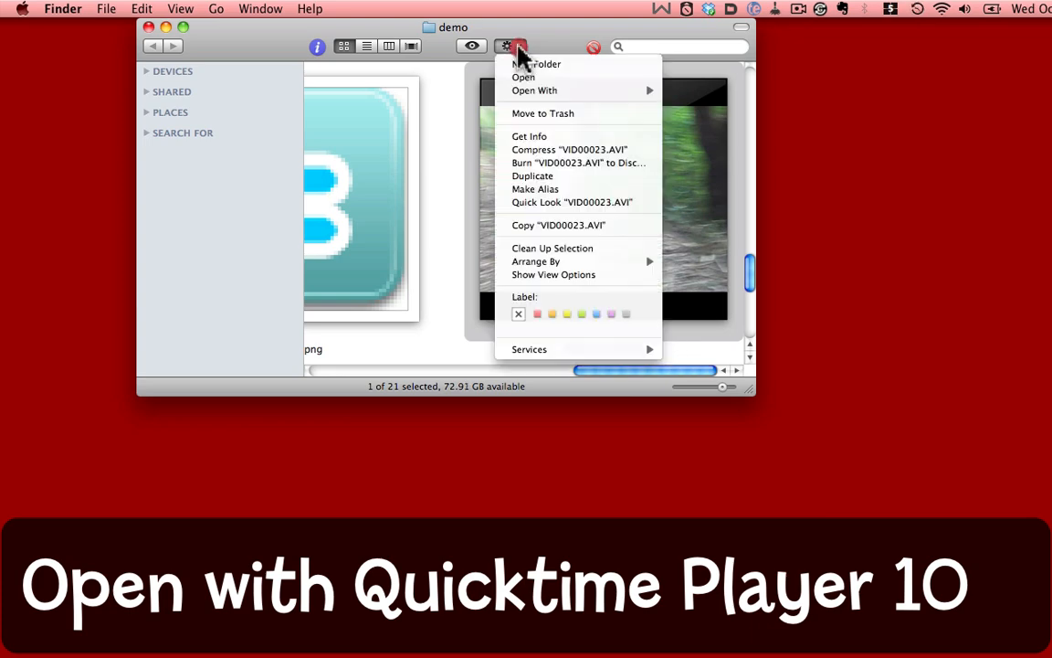
{"action": "mouse_move", "coordinate": [537, 89]}
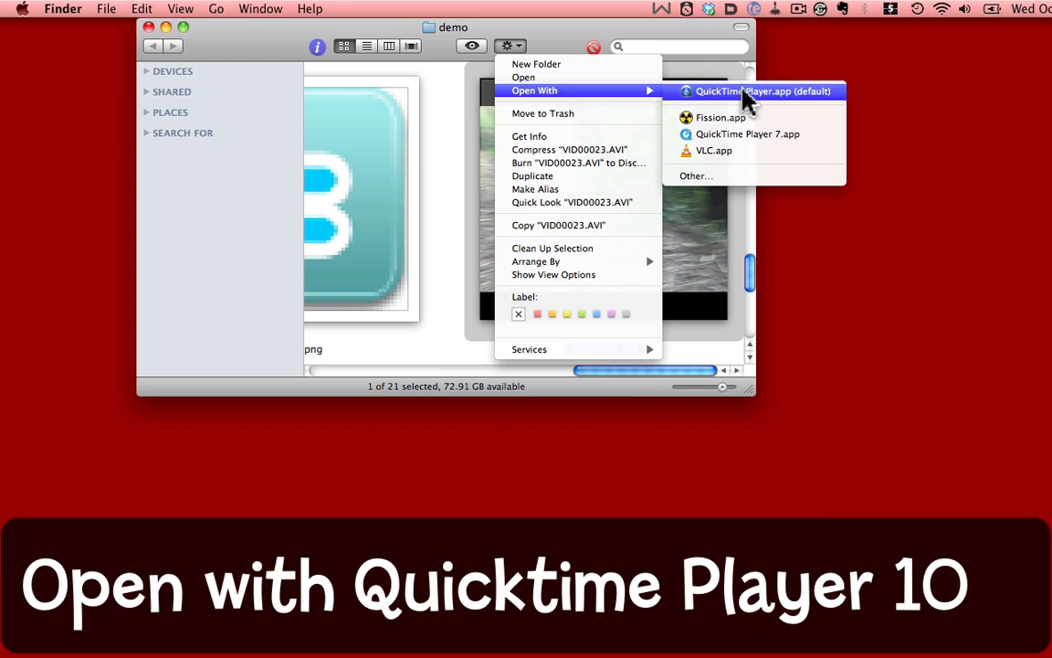
{"action": "left_click", "coordinate": [753, 91]}
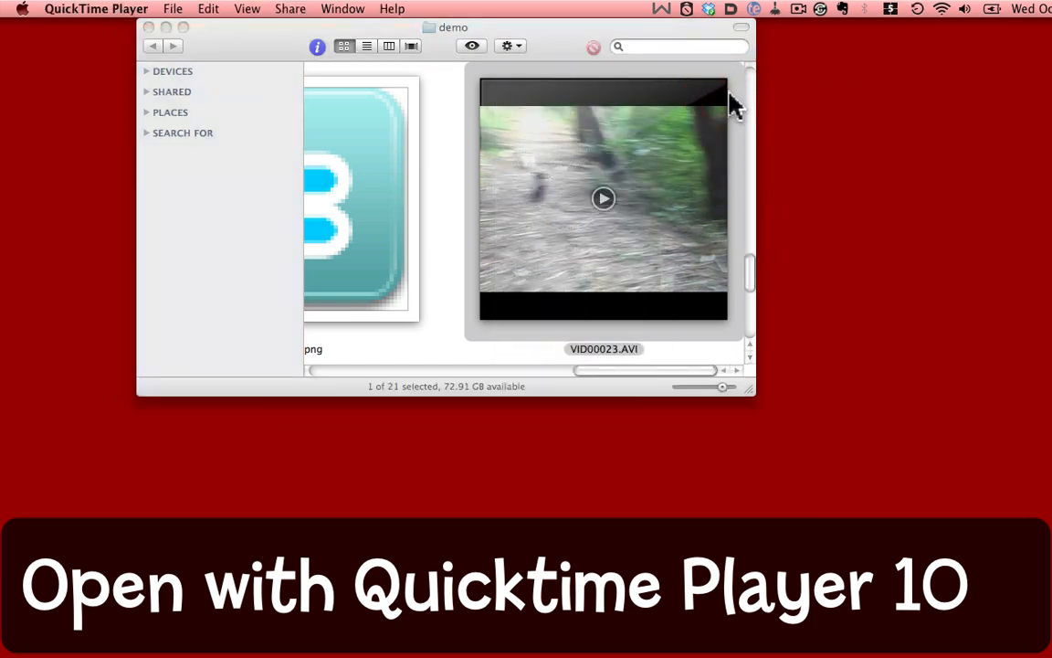
{"action": "double_click", "coordinate": [603, 197]}
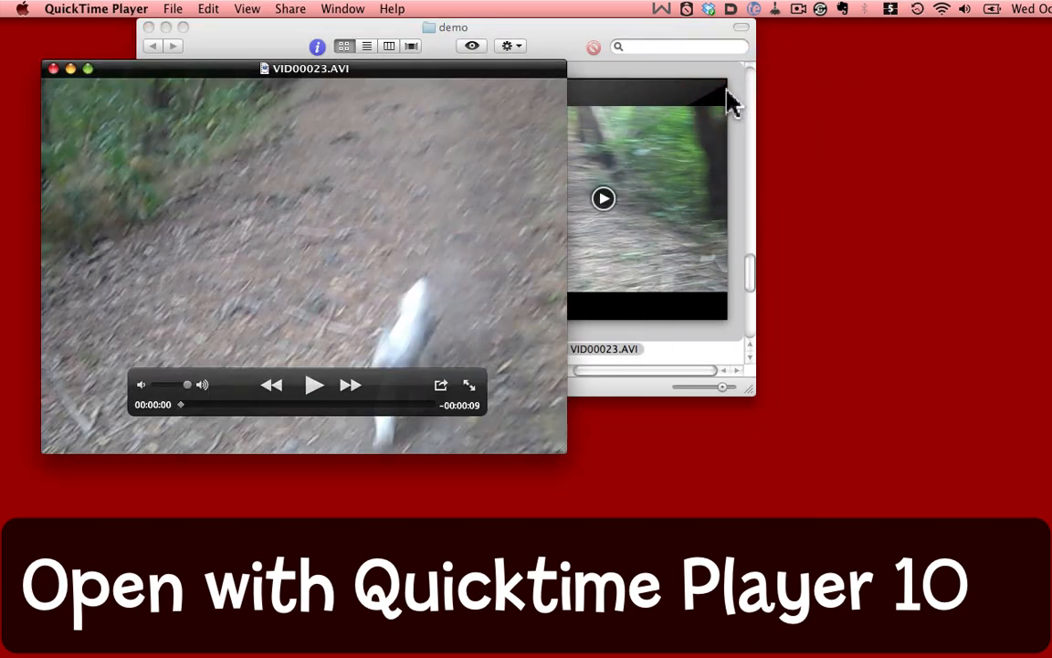
{"action": "left_click_drag", "start_coordinate": [310, 67], "coordinate": [434, 27]}
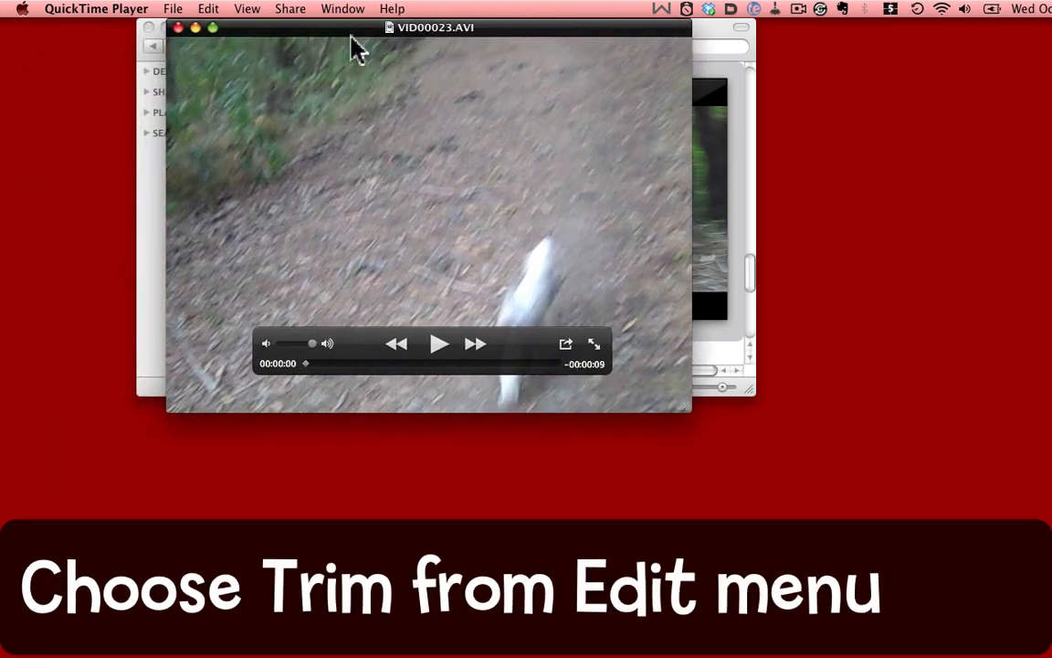
{"action": "mouse_move", "coordinate": [381, 378]}
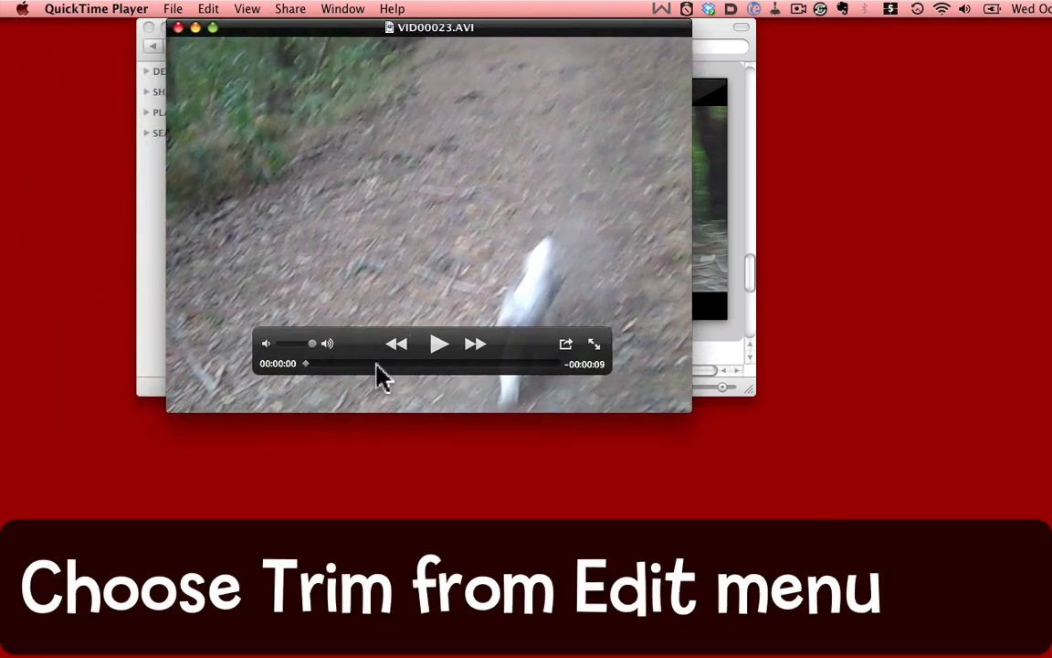
{"action": "mouse_move", "coordinate": [318, 386]}
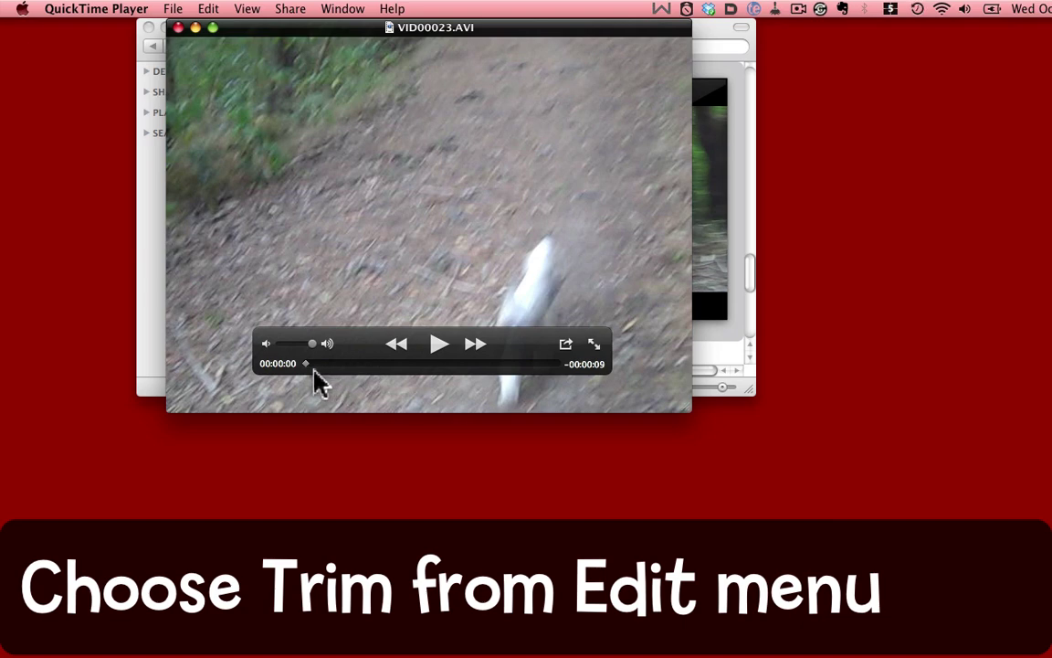
{"action": "mouse_move", "coordinate": [318, 399]}
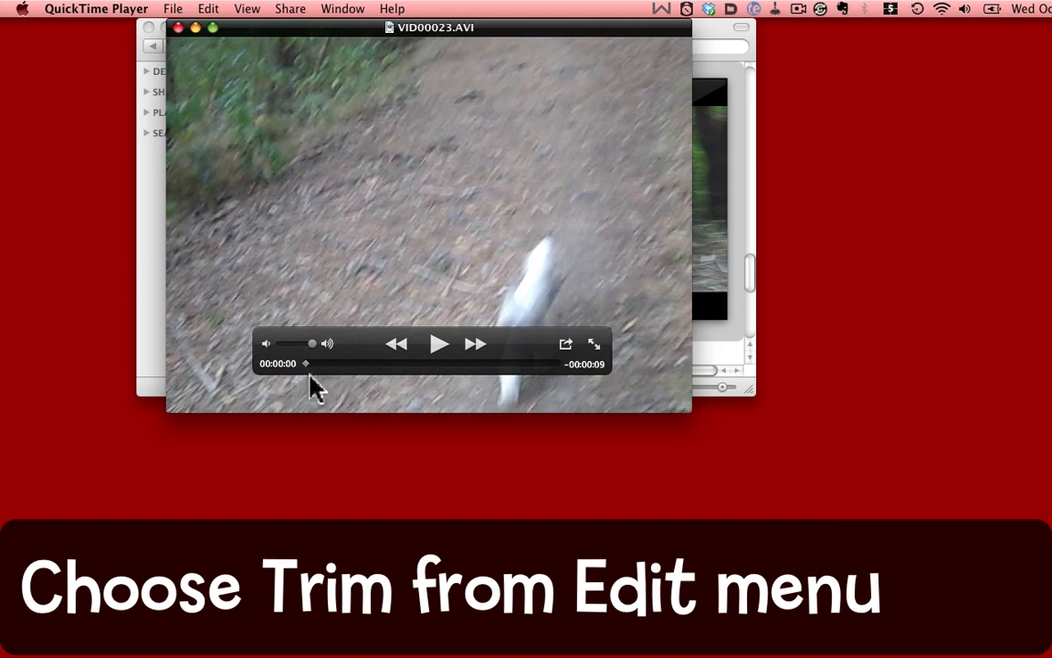
{"action": "mouse_move", "coordinate": [307, 378]}
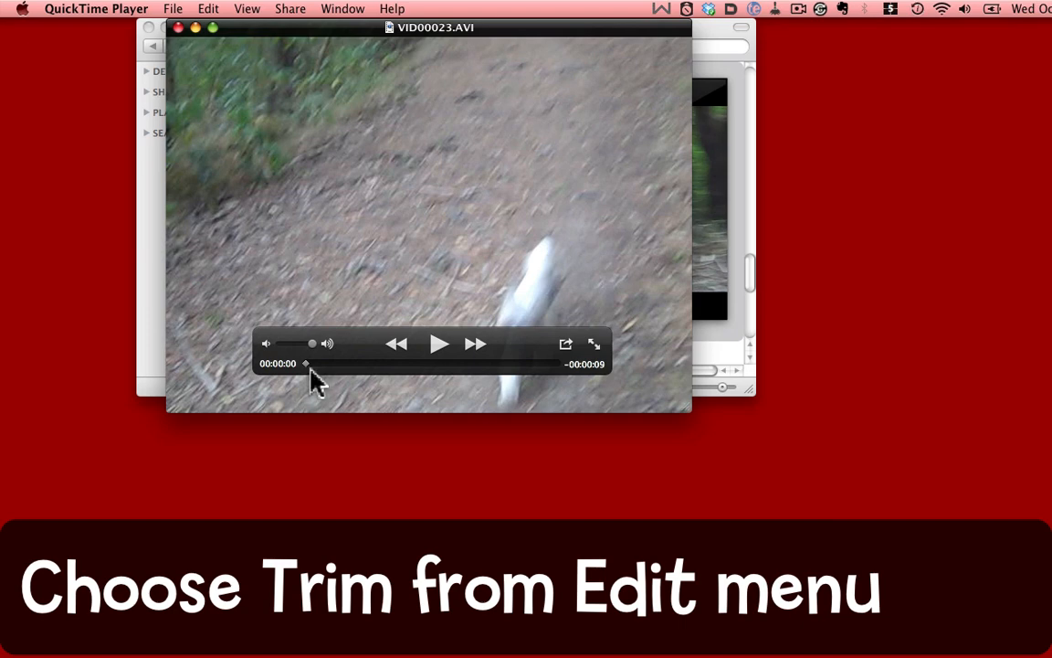
{"action": "mouse_move", "coordinate": [355, 483]}
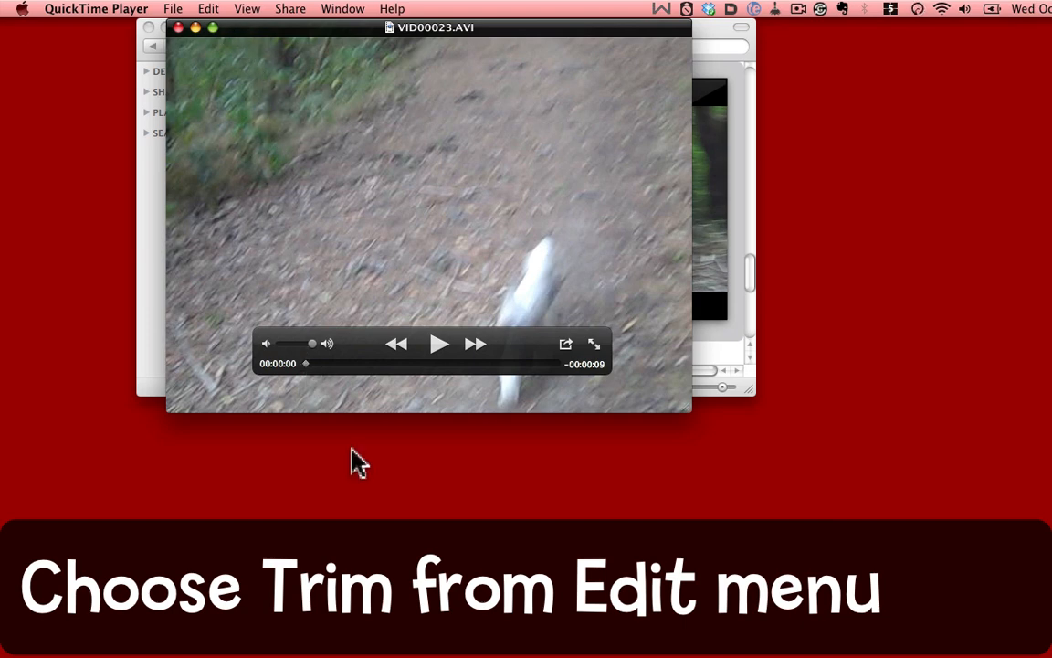
{"action": "mouse_move", "coordinate": [216, 16]}
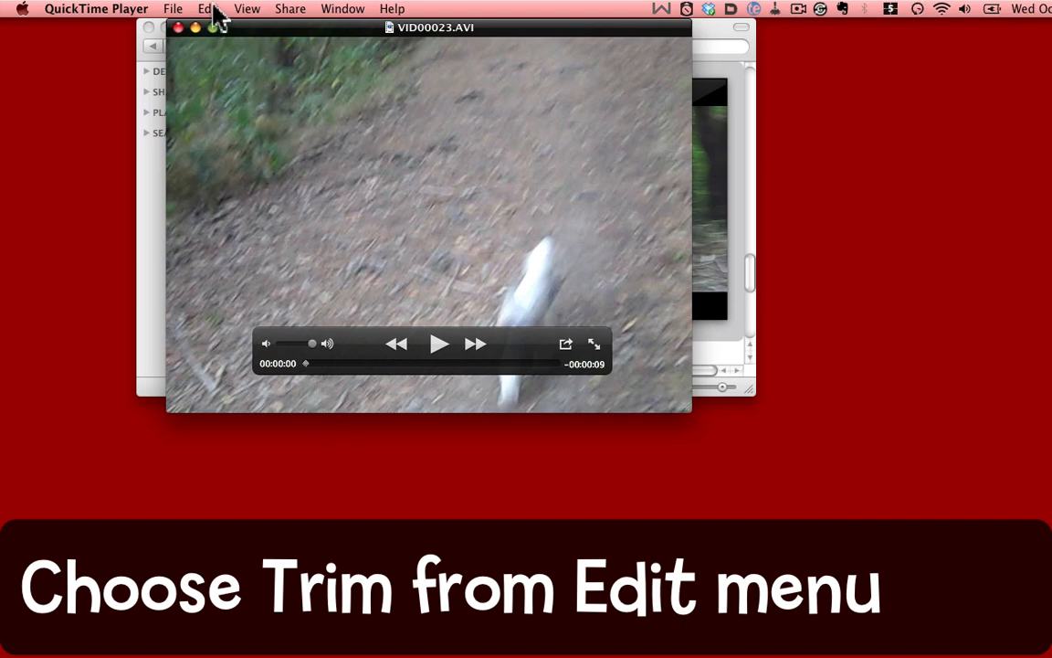
Enter Trim mode and move the clip's start handle later, to about 0:00:26
{"action": "left_click", "coordinate": [208, 11]}
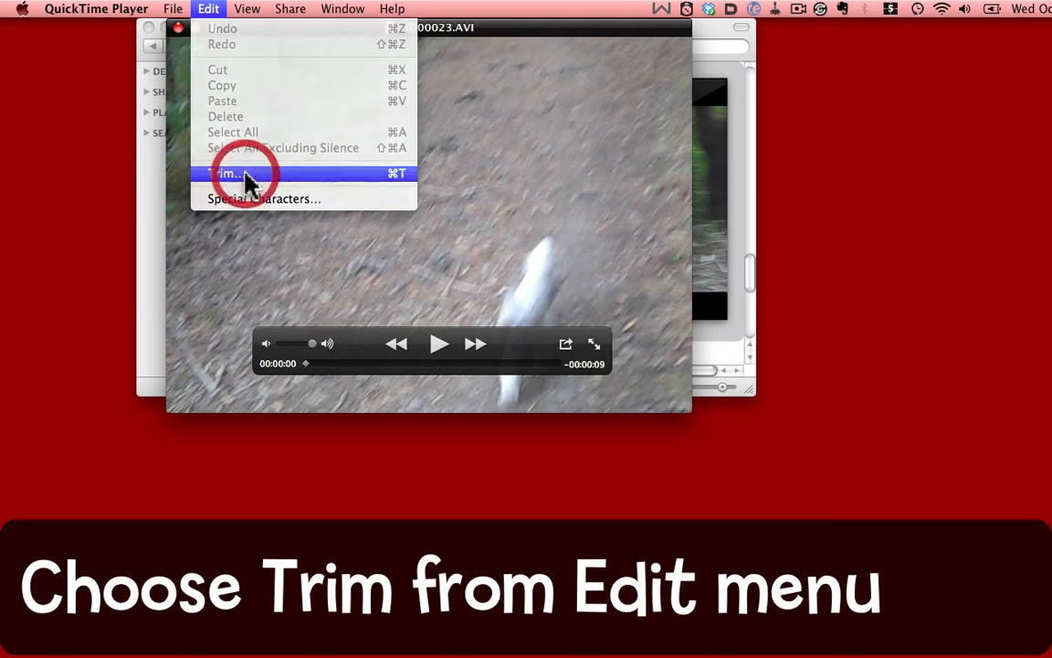
{"action": "left_click", "coordinate": [236, 174]}
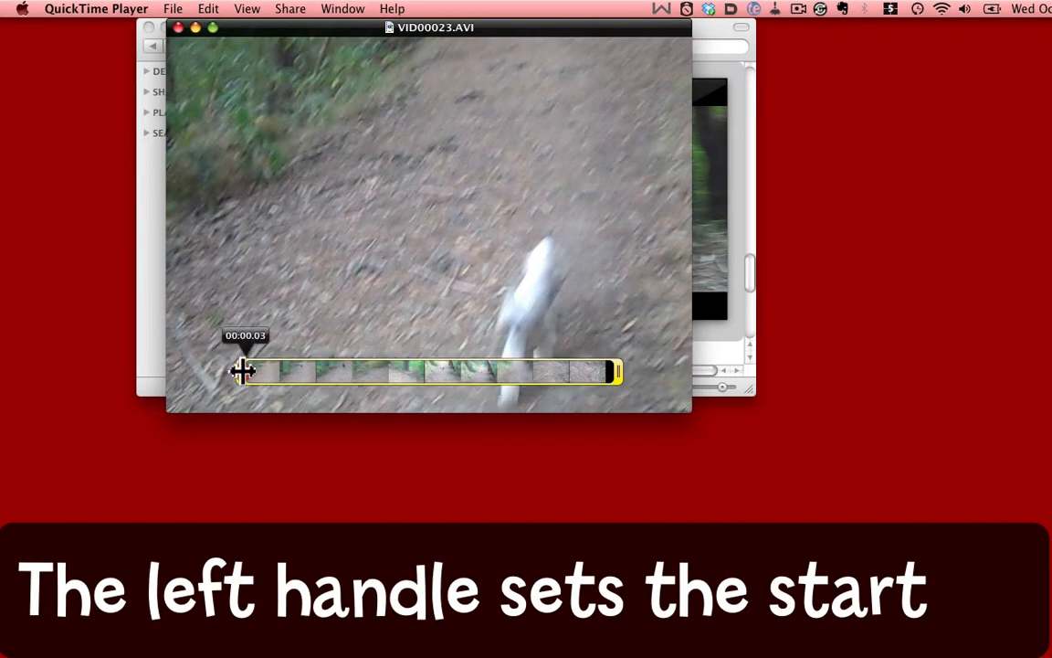
{"action": "left_click_drag", "start_coordinate": [241, 371], "coordinate": [254, 371]}
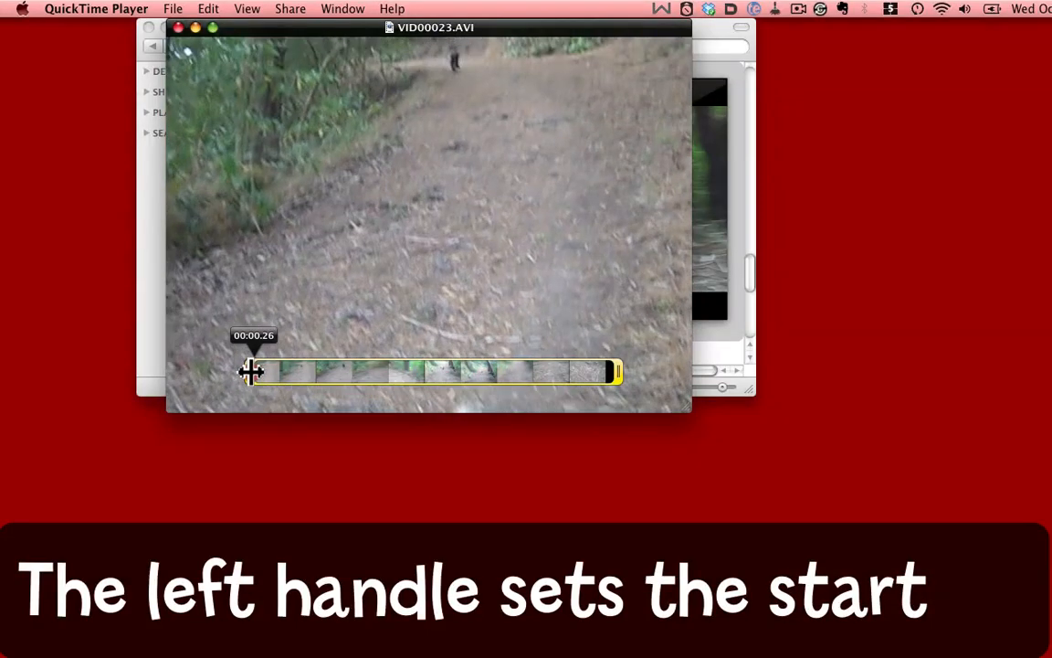
{"action": "left_click_drag", "start_coordinate": [249, 369], "coordinate": [259, 369]}
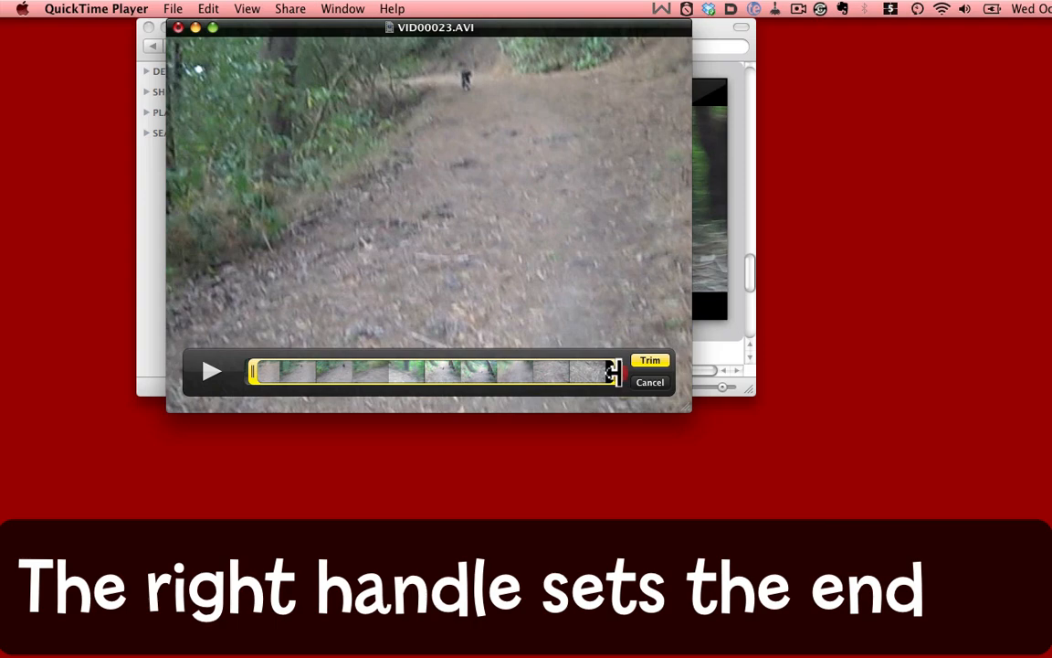
Pull the end trim handle back so the kept range ends around 00:03
{"action": "left_click_drag", "start_coordinate": [612, 373], "coordinate": [611, 372]}
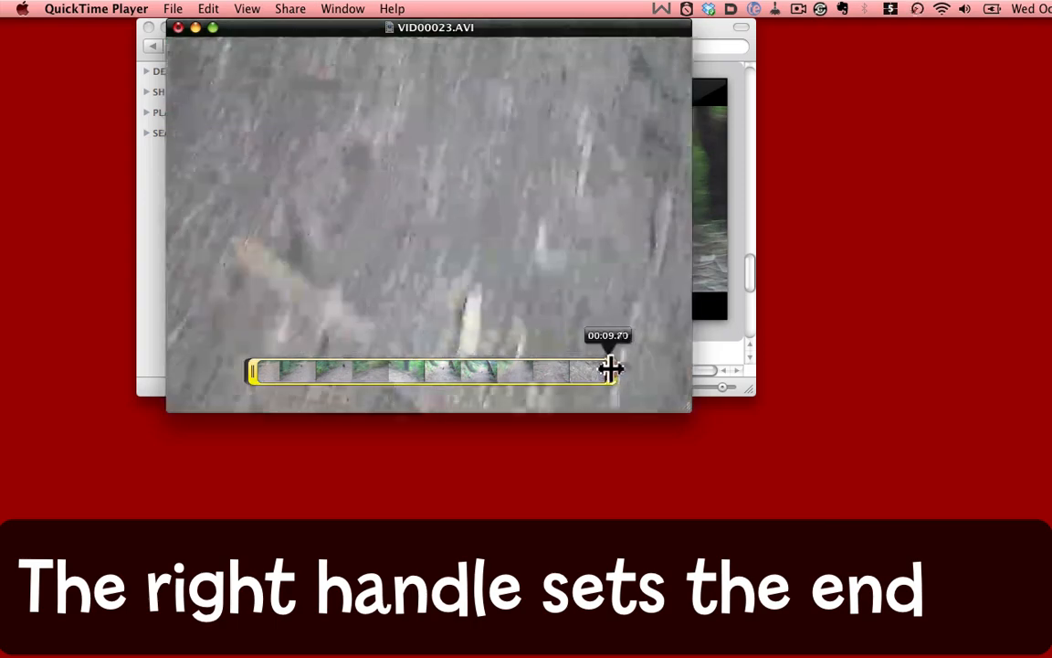
{"action": "left_click_drag", "start_coordinate": [610, 369], "coordinate": [501, 375]}
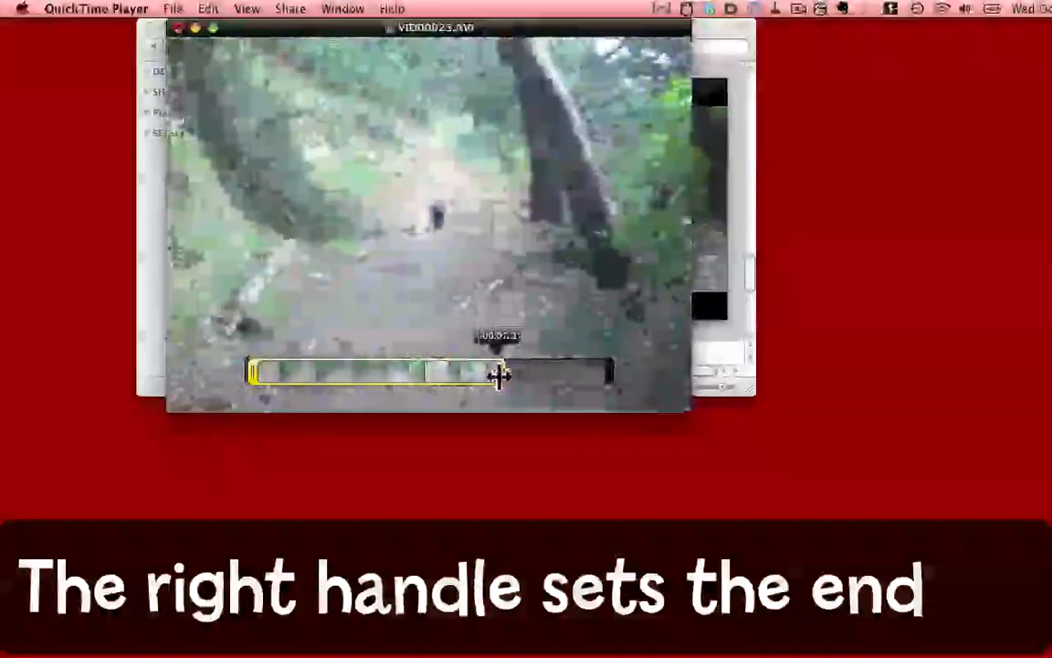
{"action": "left_click_drag", "start_coordinate": [501, 375], "coordinate": [461, 378]}
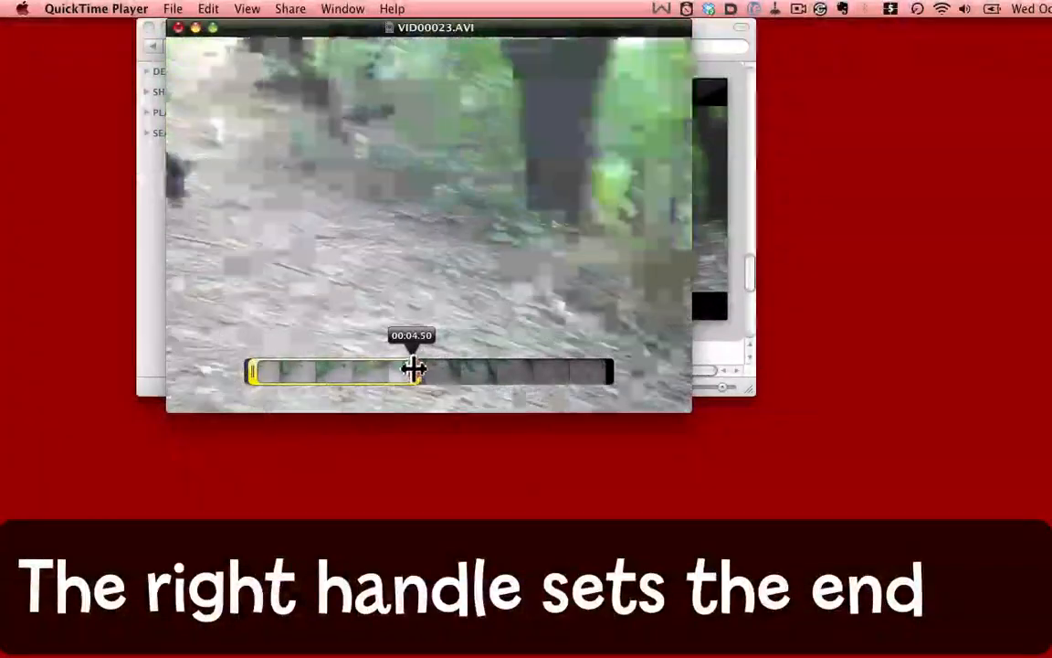
{"action": "left_click_drag", "start_coordinate": [413, 368], "coordinate": [382, 369]}
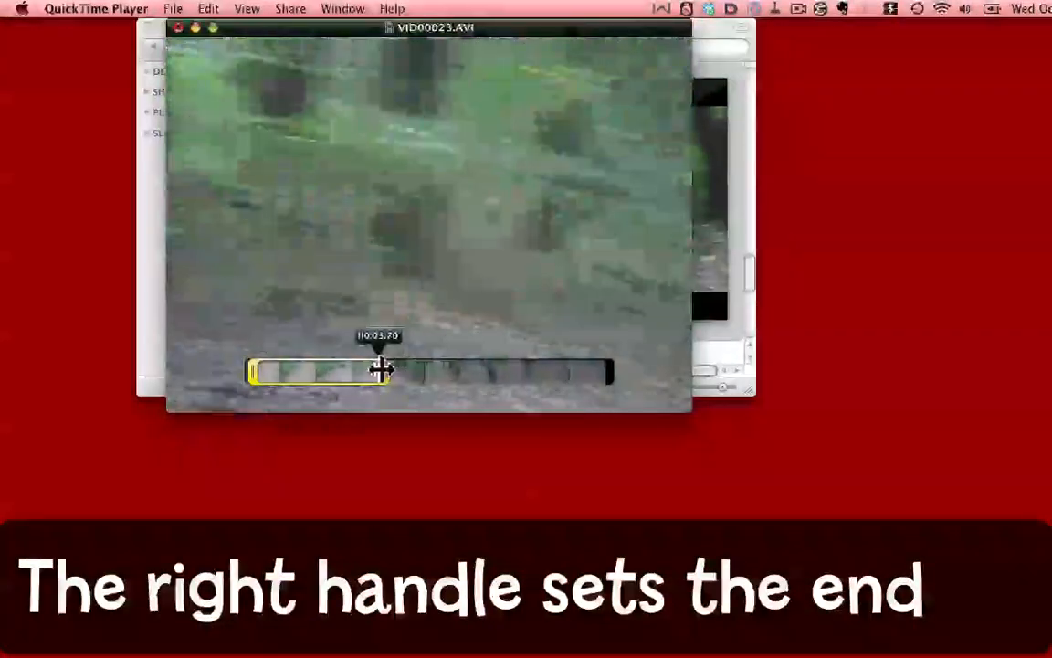
{"action": "left_click_drag", "start_coordinate": [384, 369], "coordinate": [356, 369]}
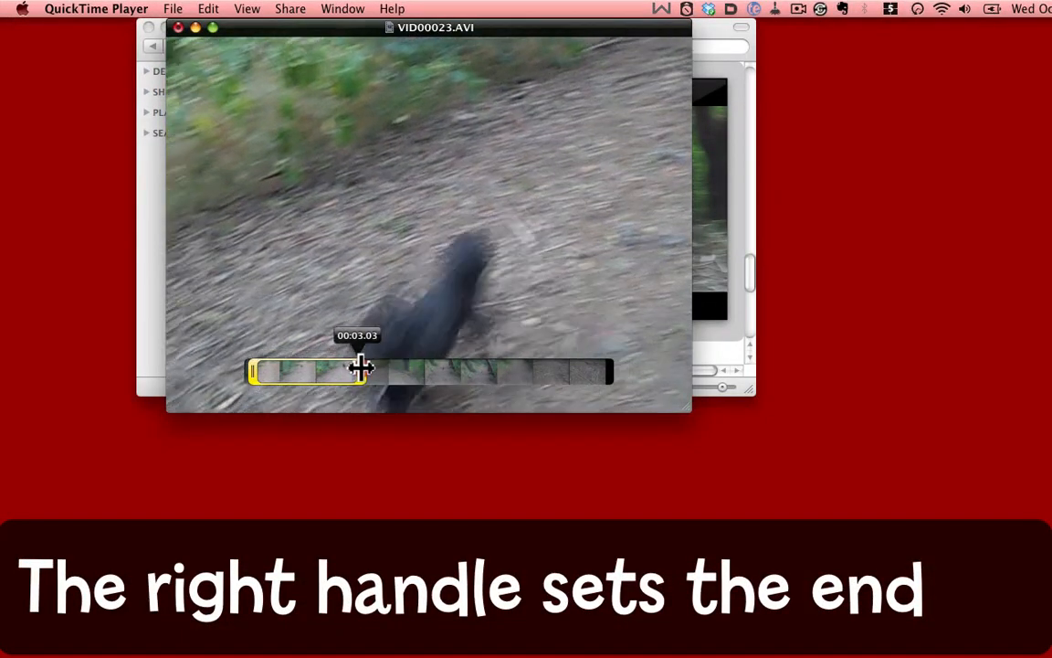
{"action": "left_click_drag", "start_coordinate": [358, 369], "coordinate": [369, 369]}
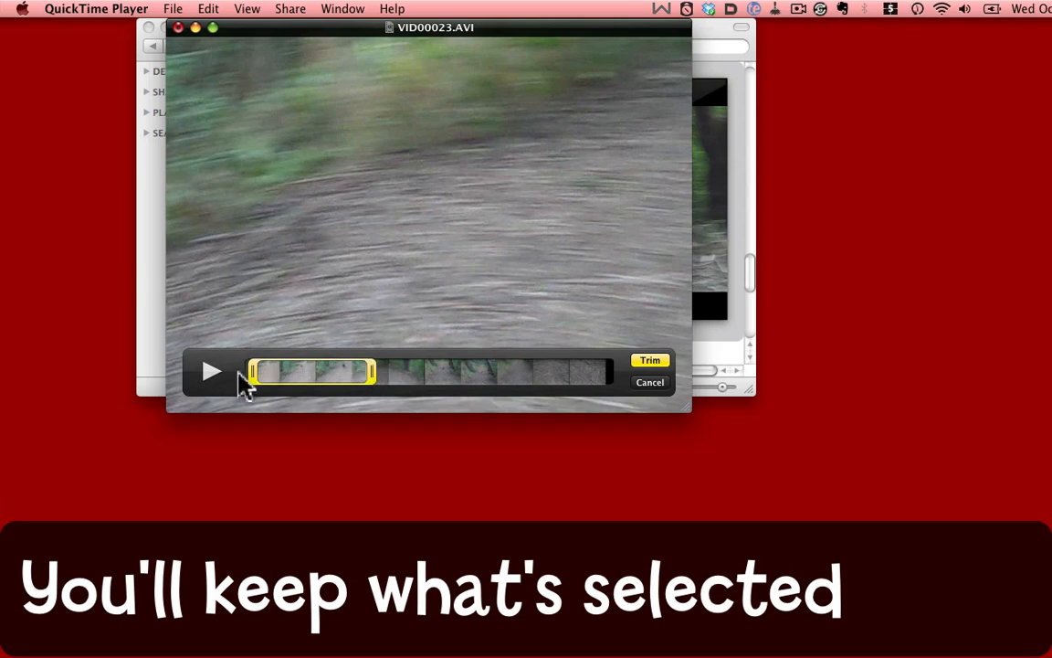
{"action": "mouse_move", "coordinate": [369, 394]}
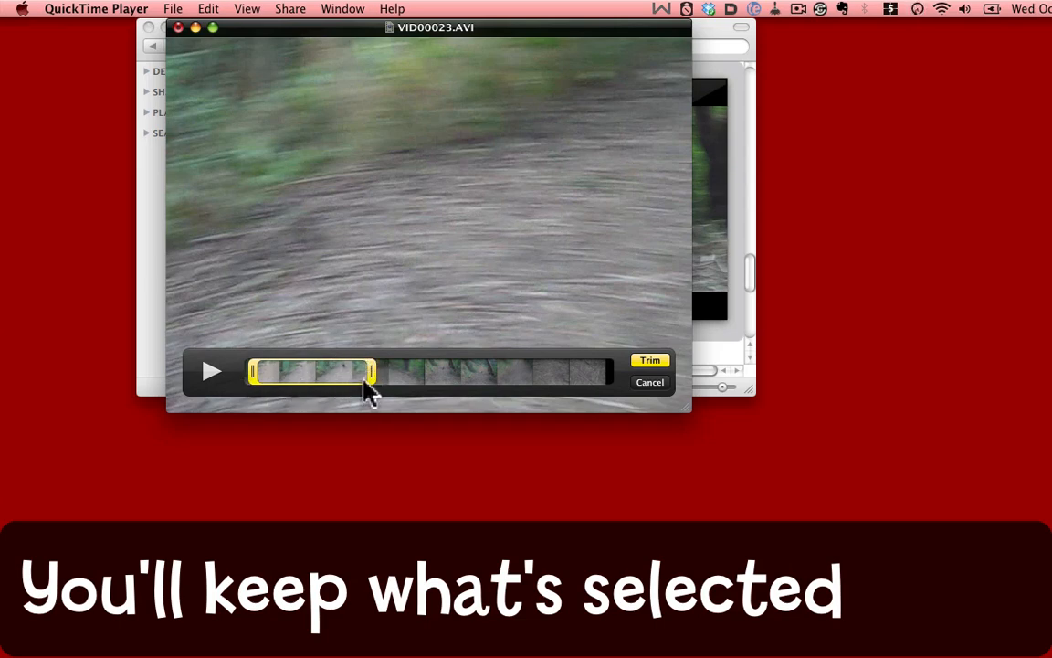
{"action": "mouse_move", "coordinate": [254, 399]}
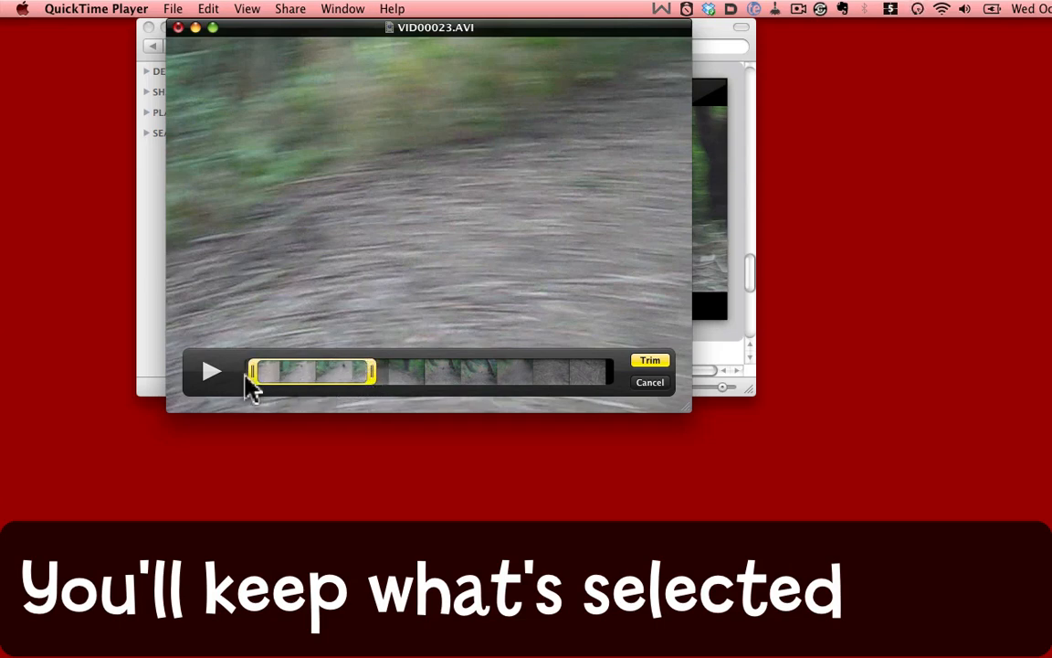
{"action": "mouse_move", "coordinate": [528, 384]}
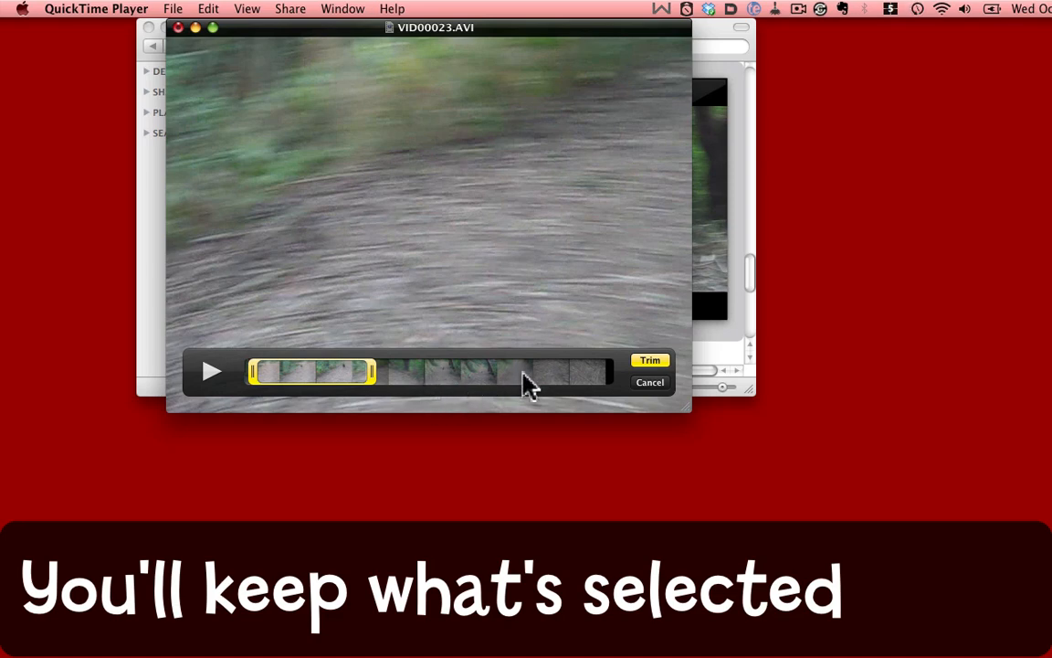
{"action": "mouse_move", "coordinate": [529, 396]}
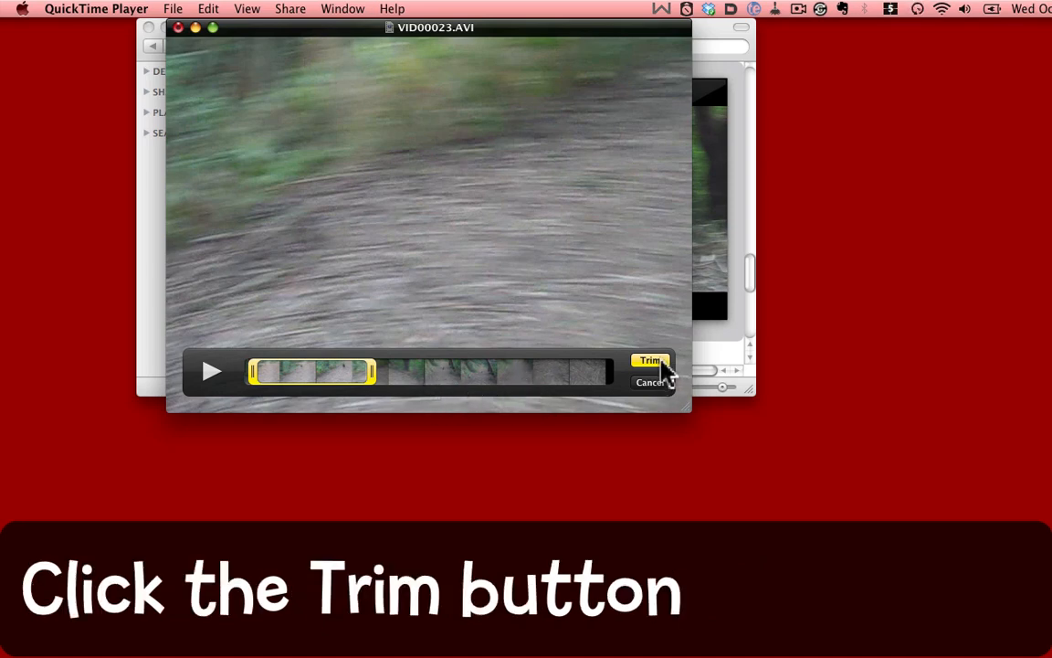
Apply the trim, then play and pause the shortened dog-running clip to check it
{"action": "left_click", "coordinate": [649, 360]}
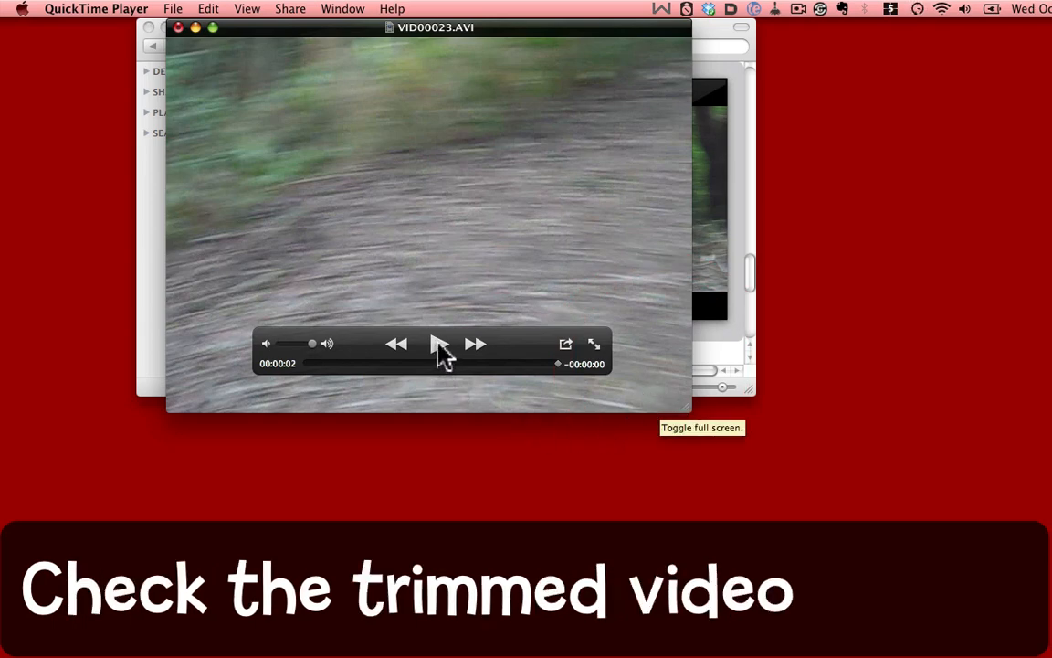
{"action": "left_click", "coordinate": [436, 344]}
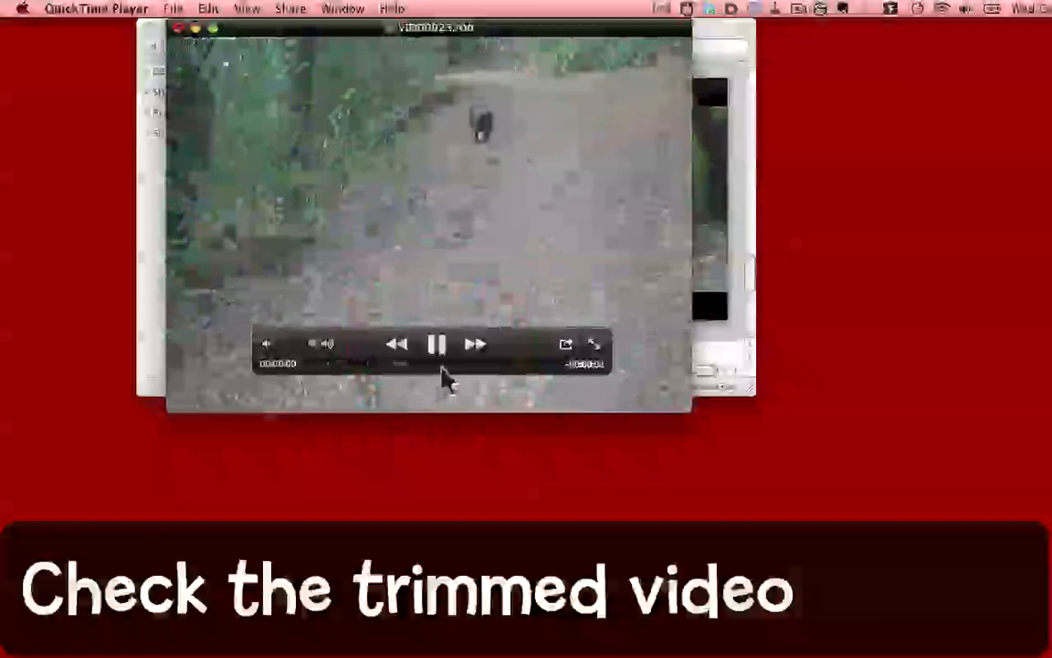
{"action": "left_click", "coordinate": [438, 344]}
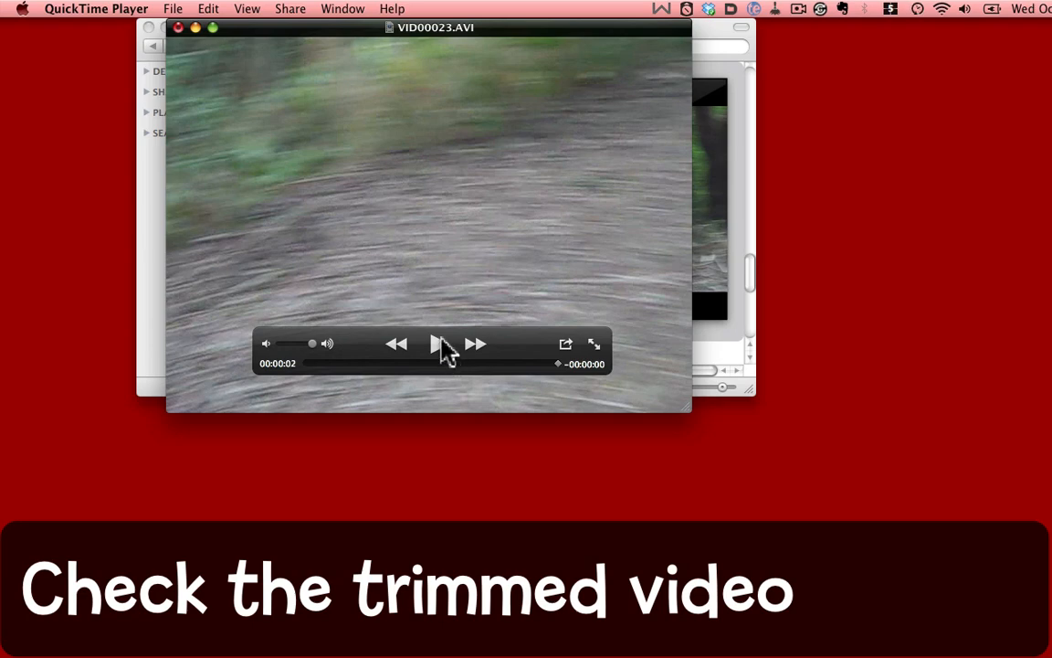
{"action": "left_click", "coordinate": [285, 7]}
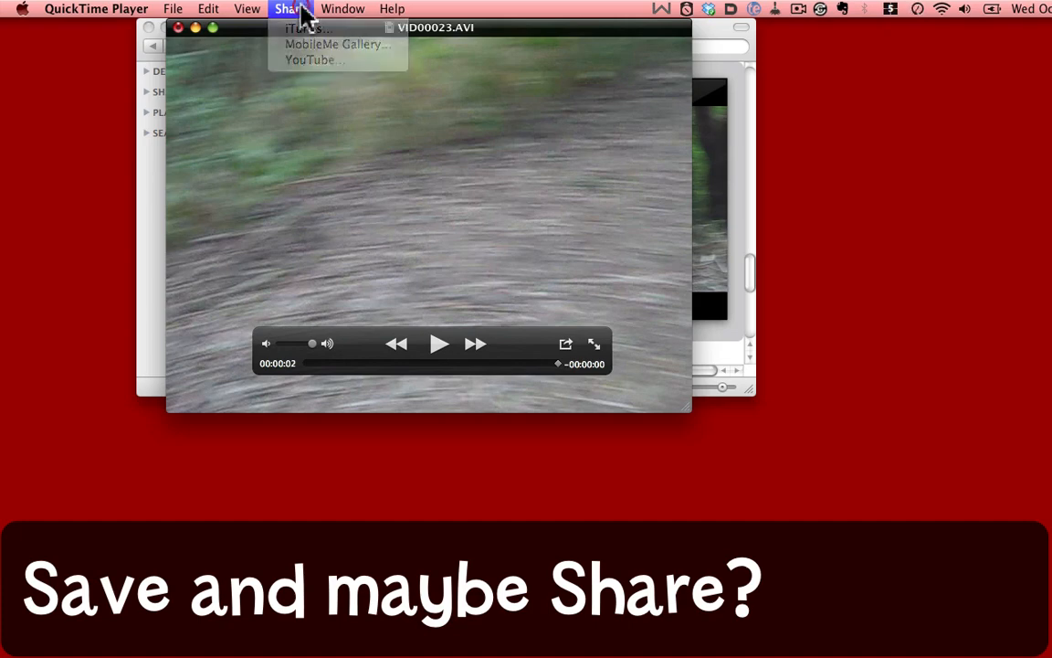
Show the About QuickTime Player window with version 10.0
{"action": "left_click", "coordinate": [97, 9]}
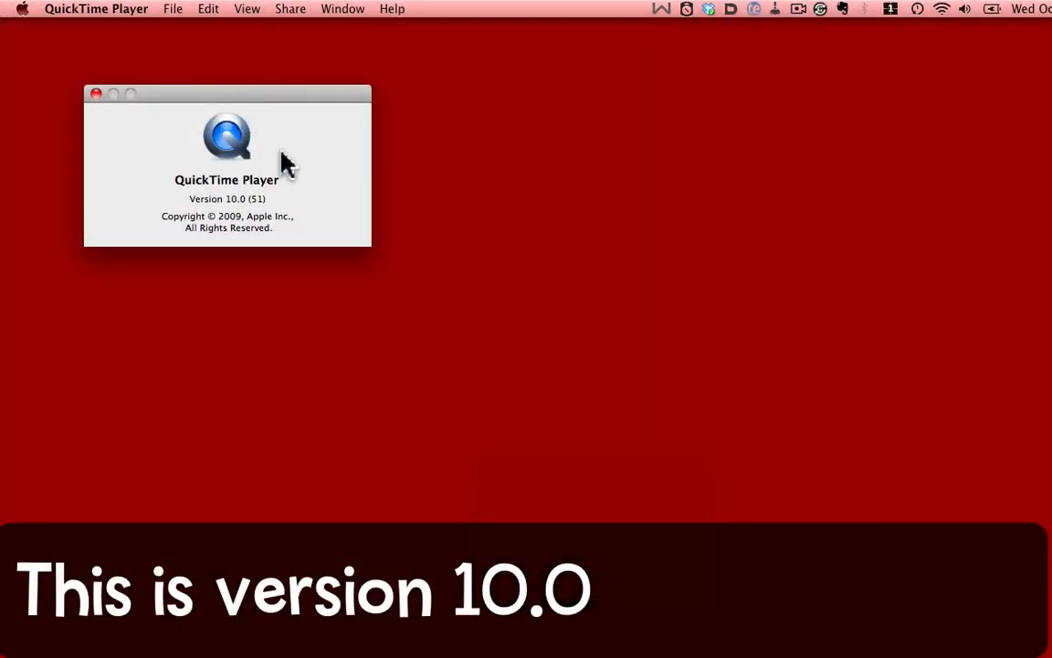
{"action": "mouse_move", "coordinate": [260, 219]}
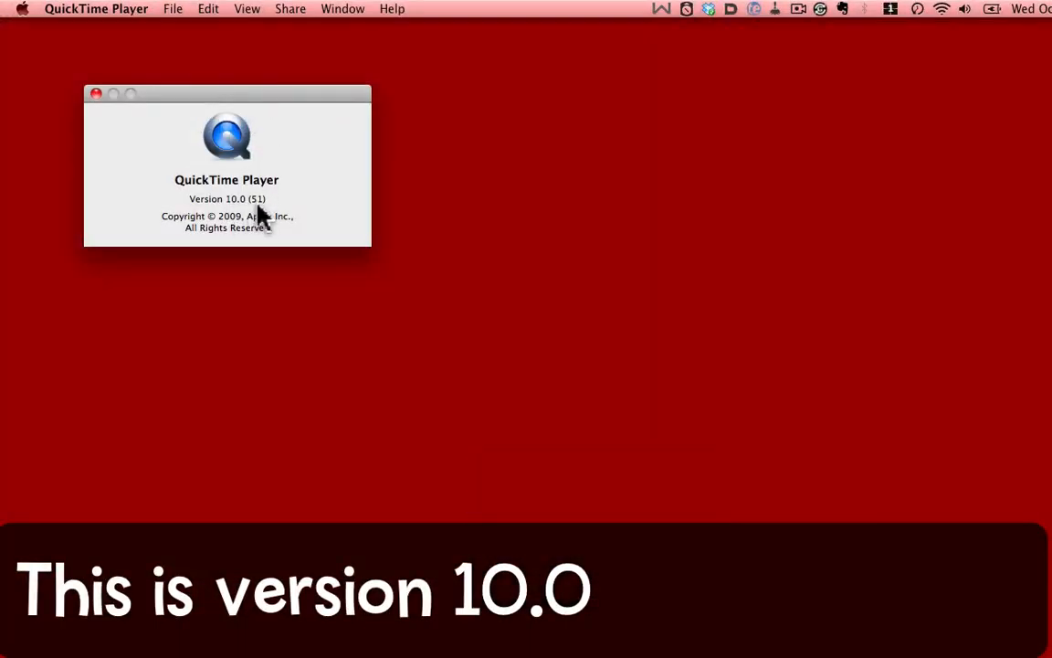